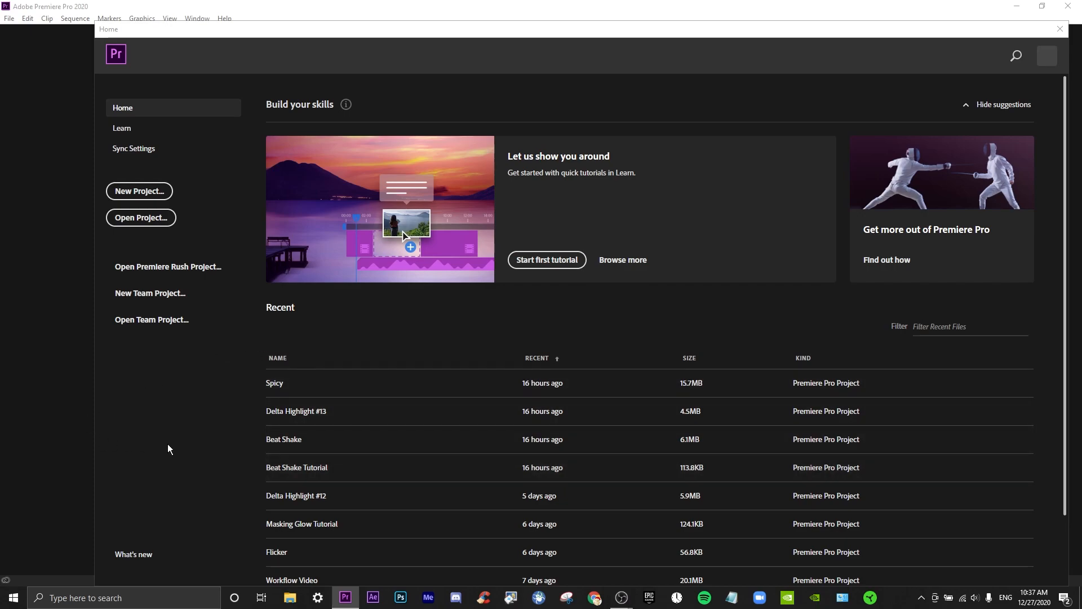
mouse_move(129, 255)
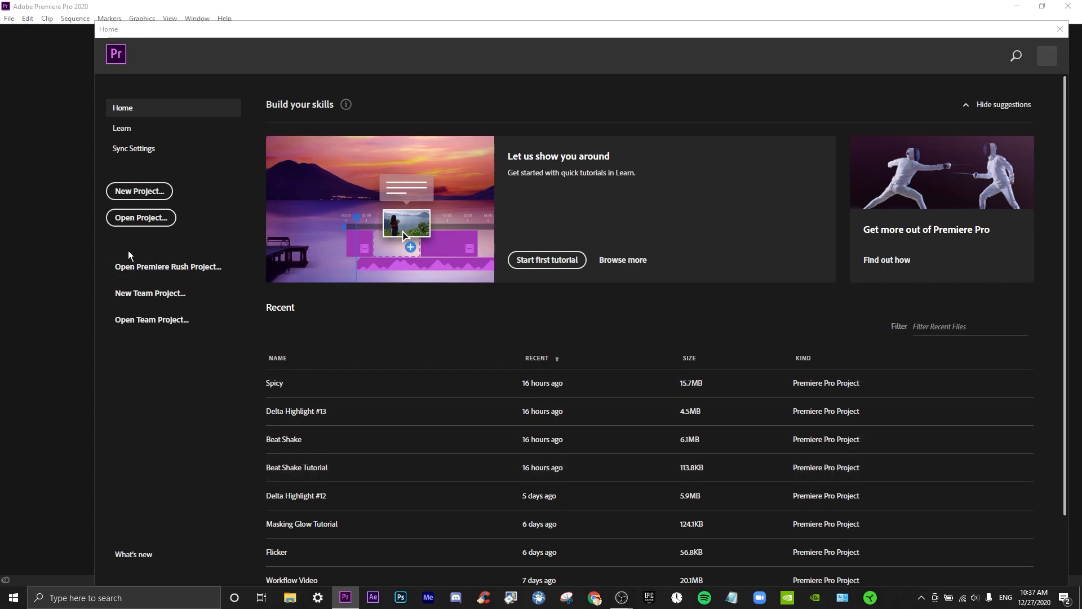
mouse_move(142, 197)
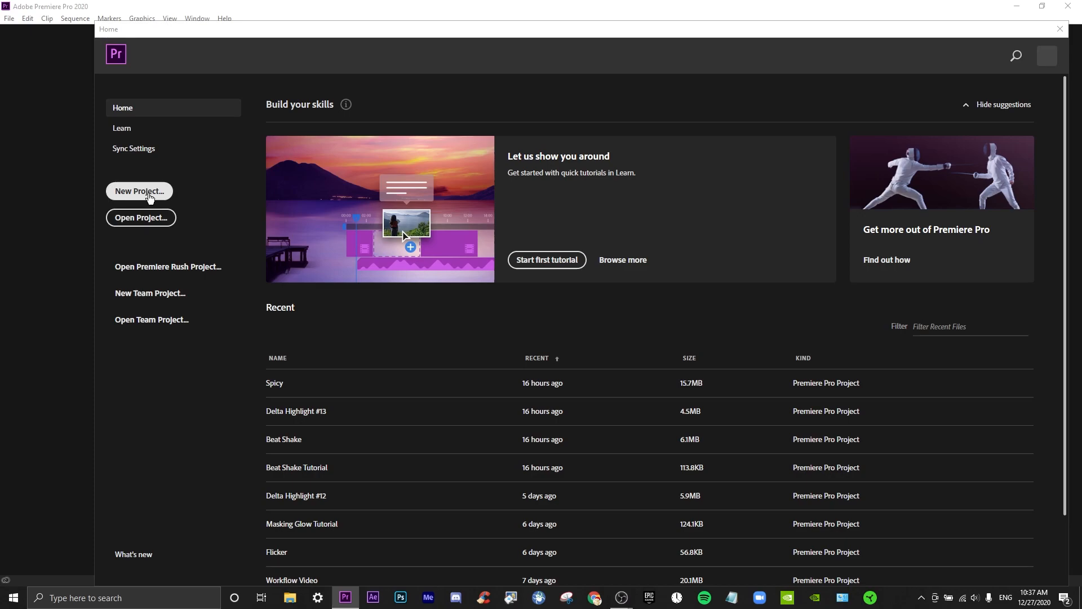
- Create a new project named 'Quality Tutorial'
click(138, 192)
text(Quality Tutorial)
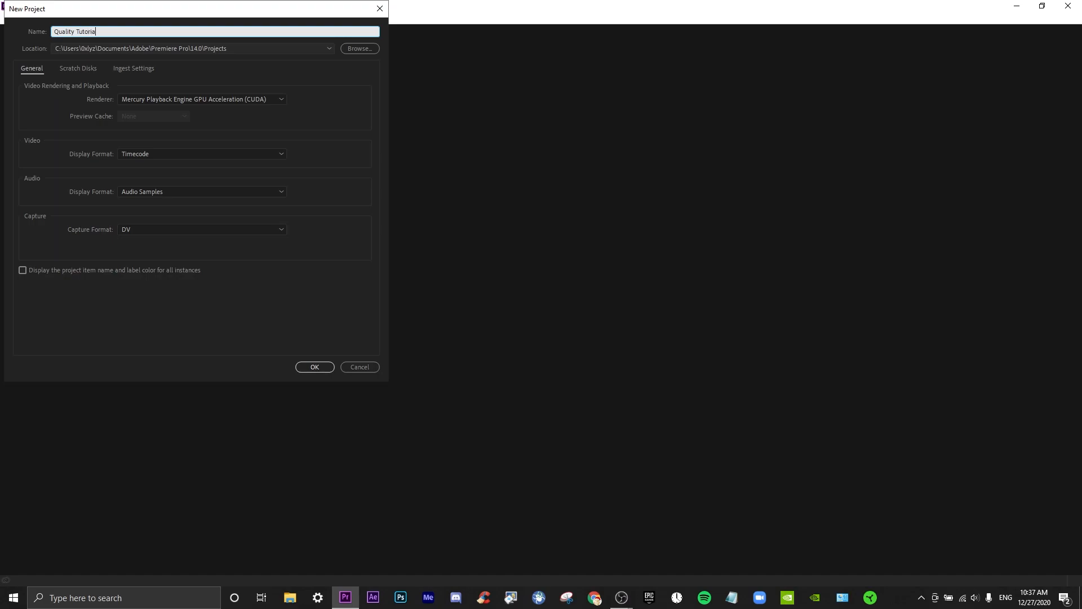
click(315, 367)
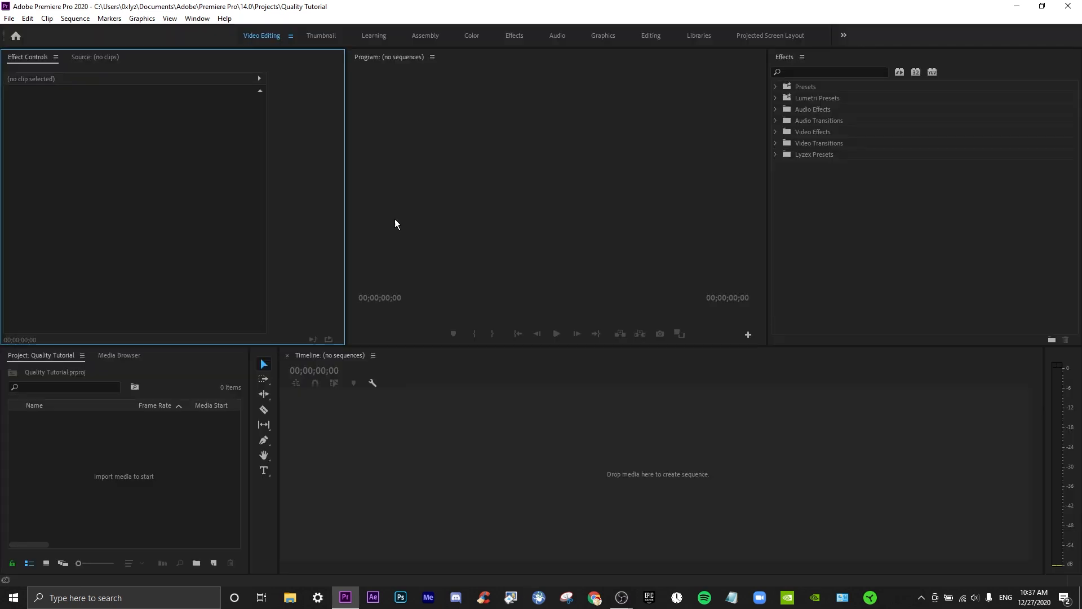
- Bring the Fortnite gameplay clip from File Explorer into a new 1920×1080 sequence
click(289, 598)
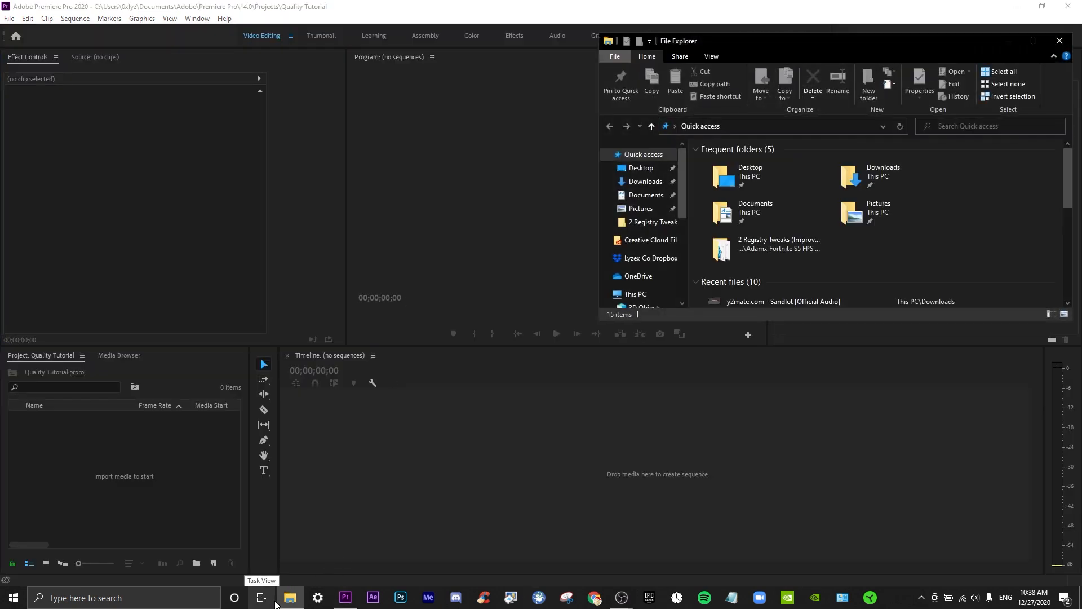
click(645, 257)
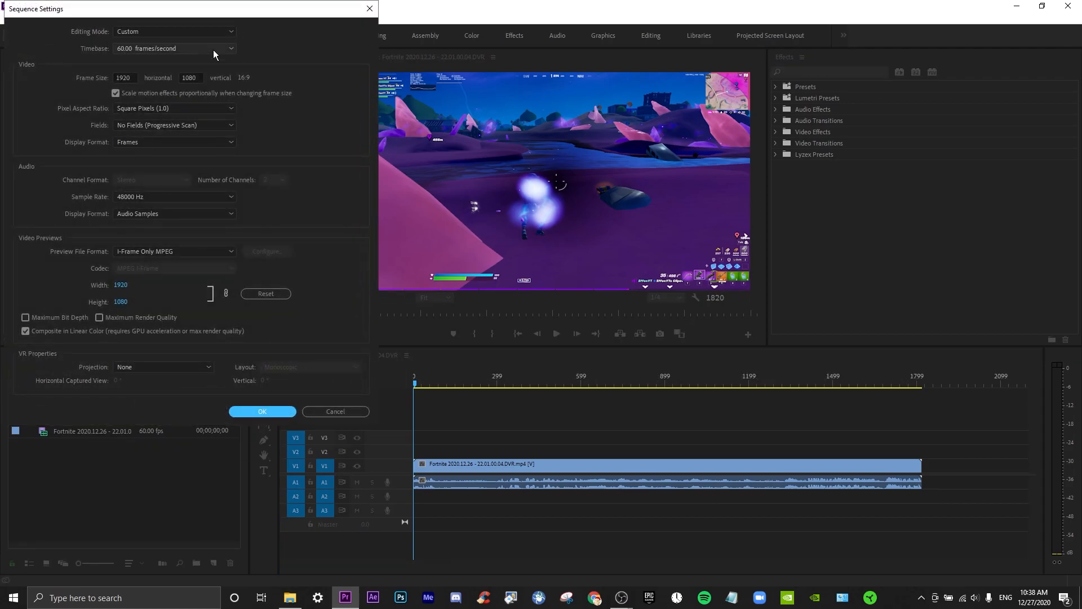
- Set the sequence editing mode to AVCHD 1080p square pixel at 59.94 fps and confirm
click(173, 31)
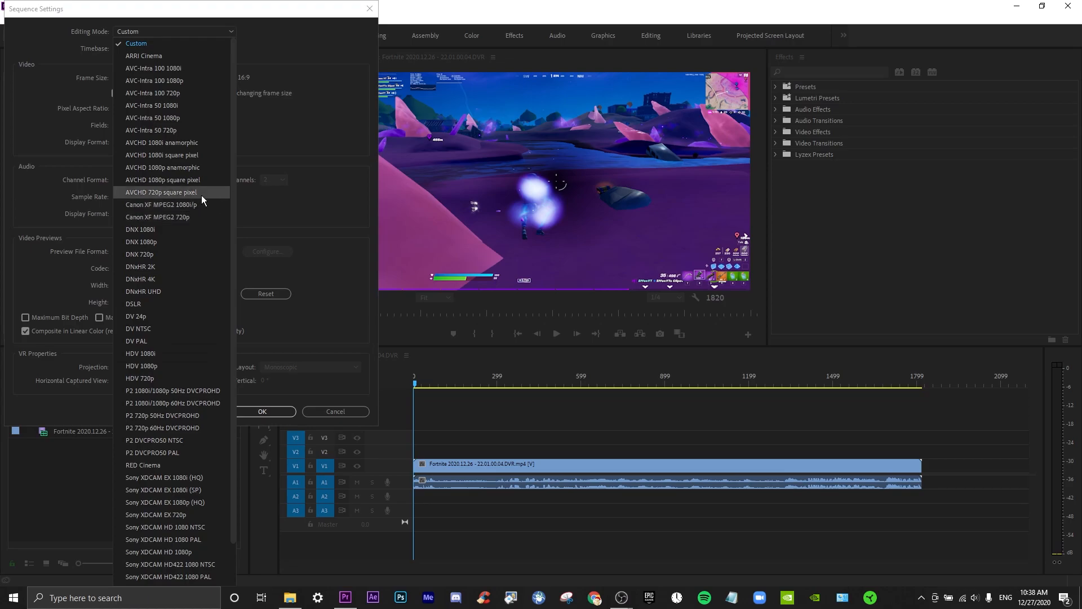
mouse_move(195, 180)
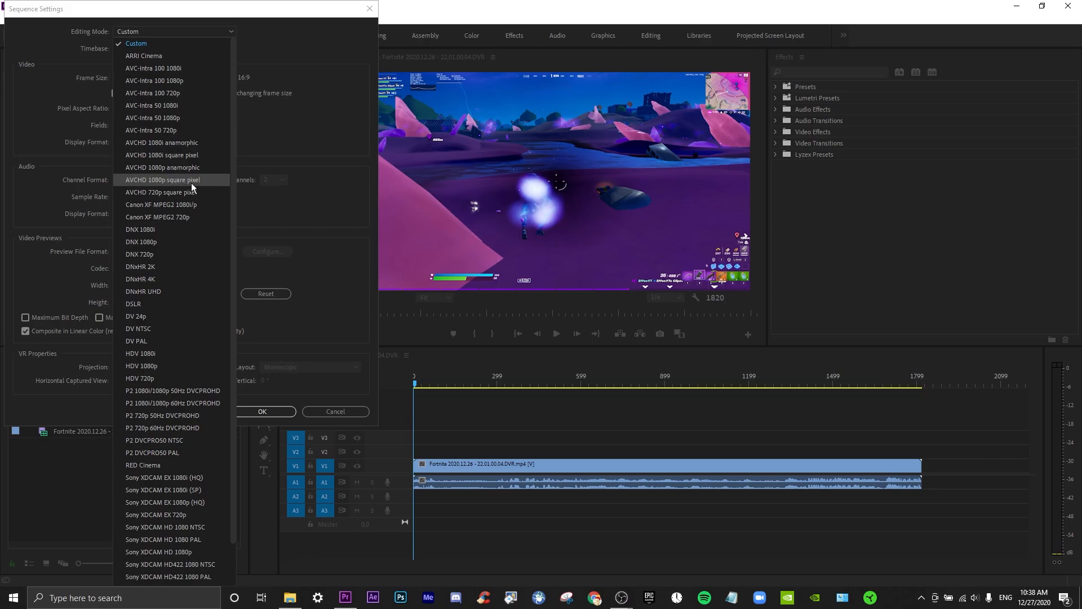
click(161, 179)
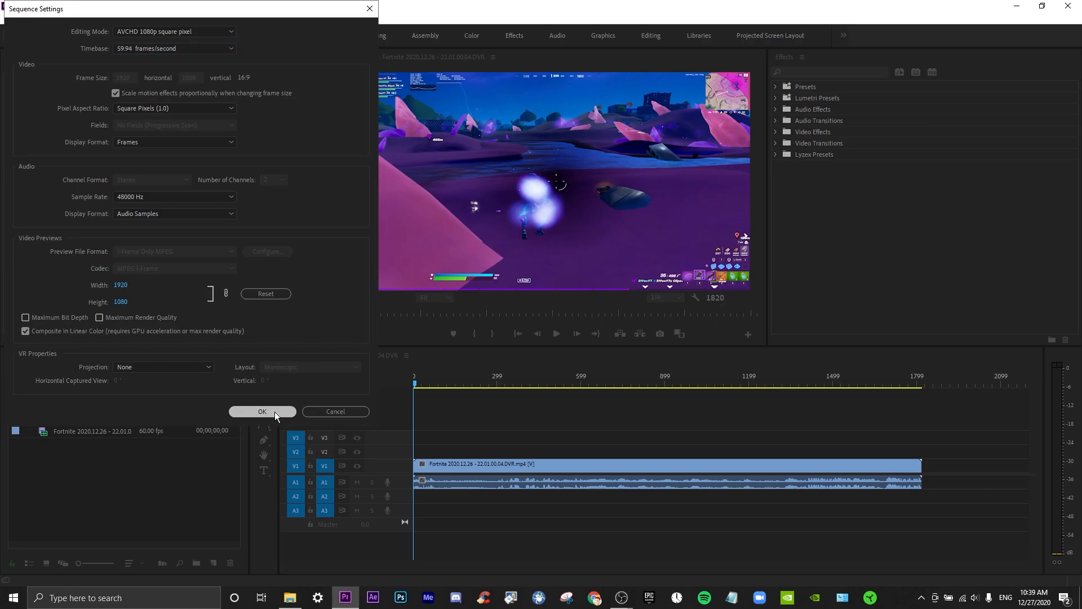
click(261, 412)
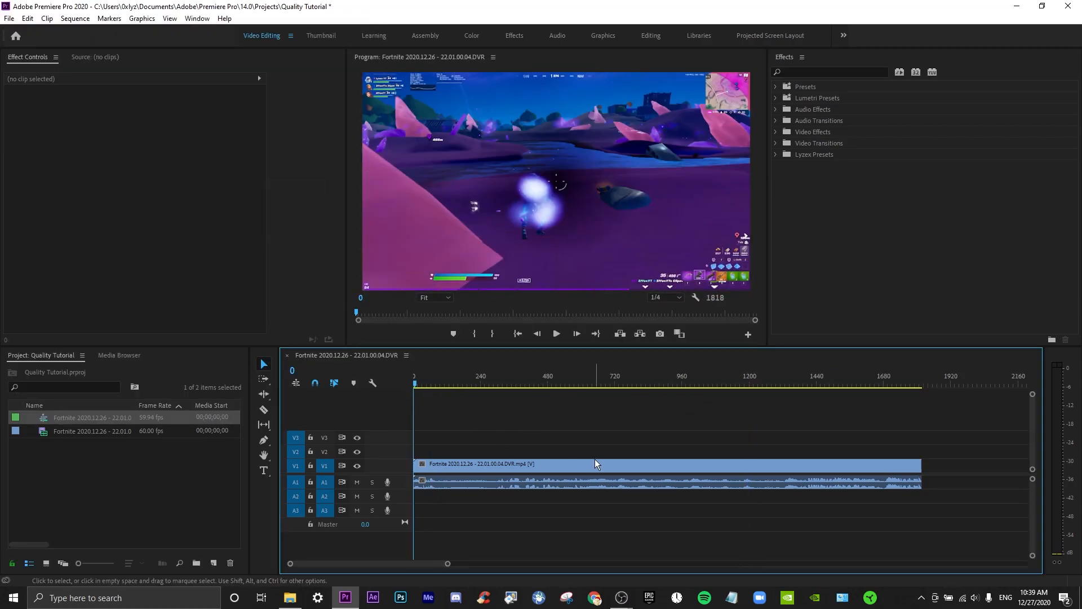
- Start an H.264 media export of the gameplay sequence via File > Export > Media
click(555, 333)
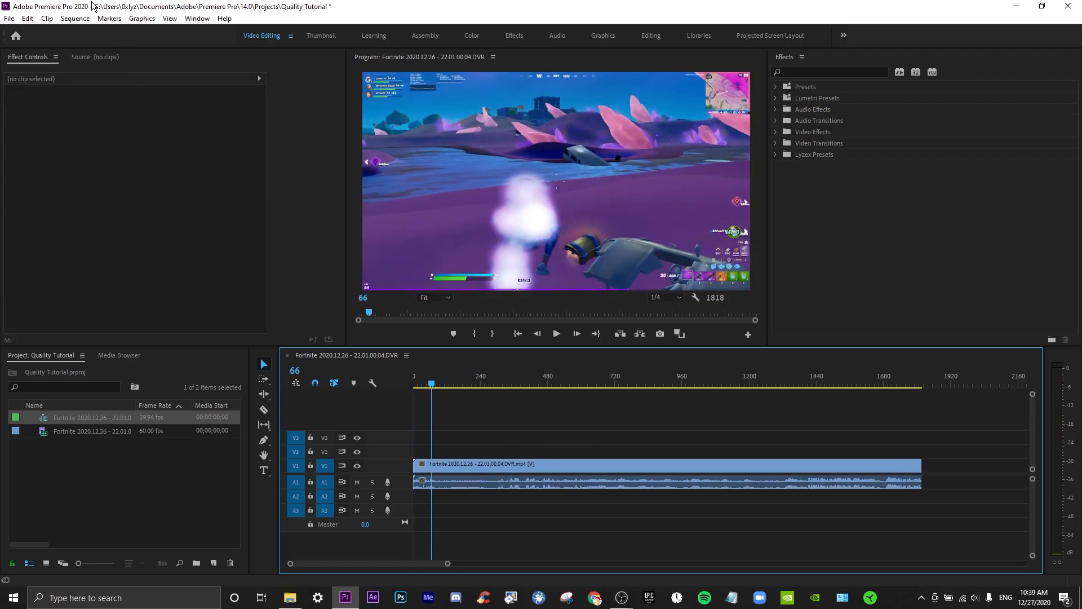
click(9, 18)
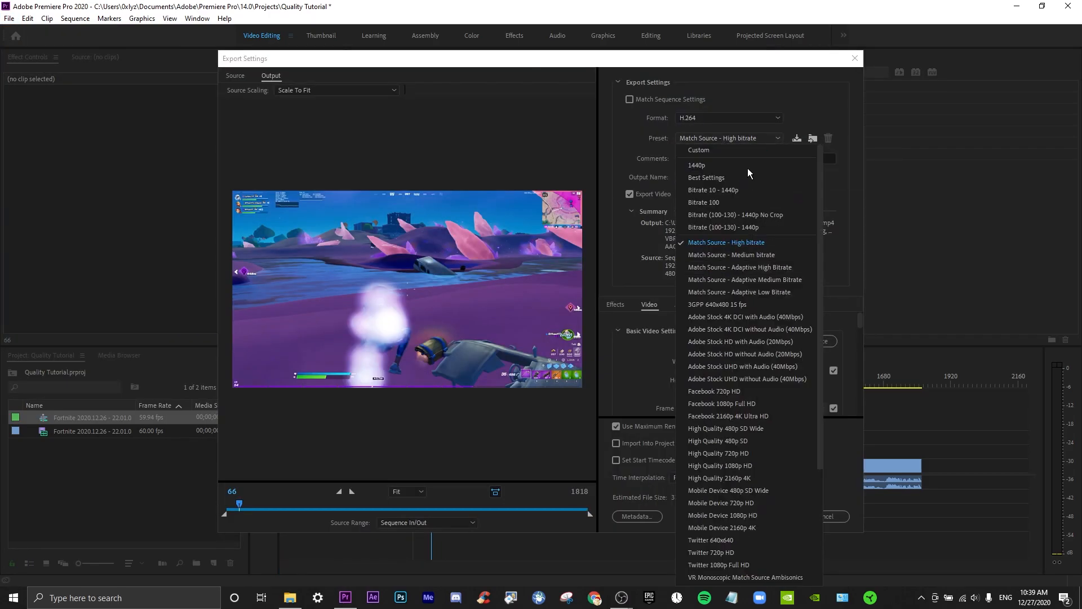
- Apply the 1440p export preset, giving 2560×1440 output at 59.94 fps
click(696, 165)
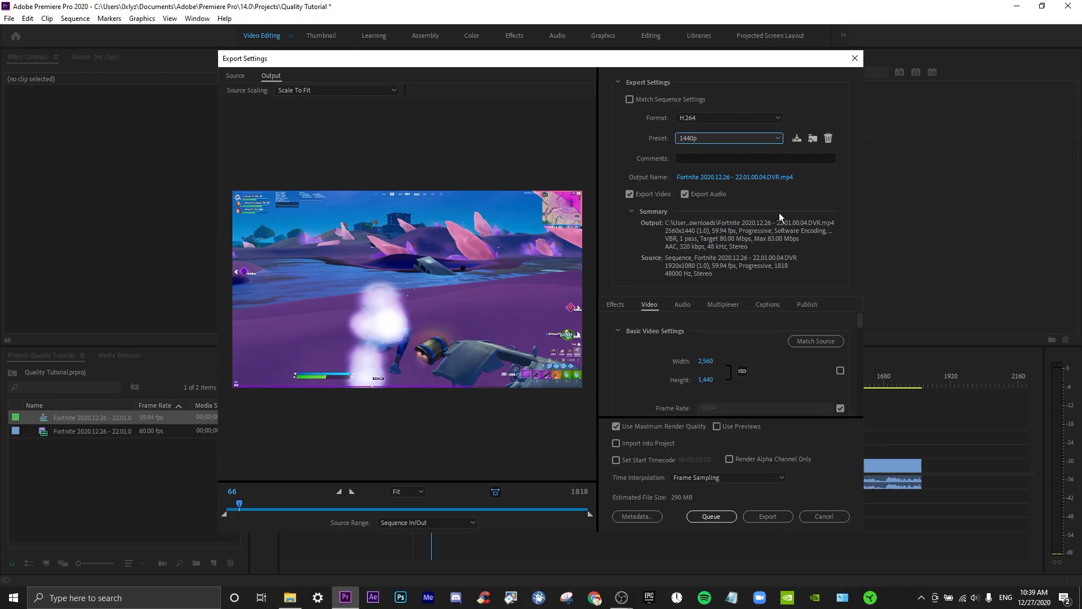
mouse_move(648, 358)
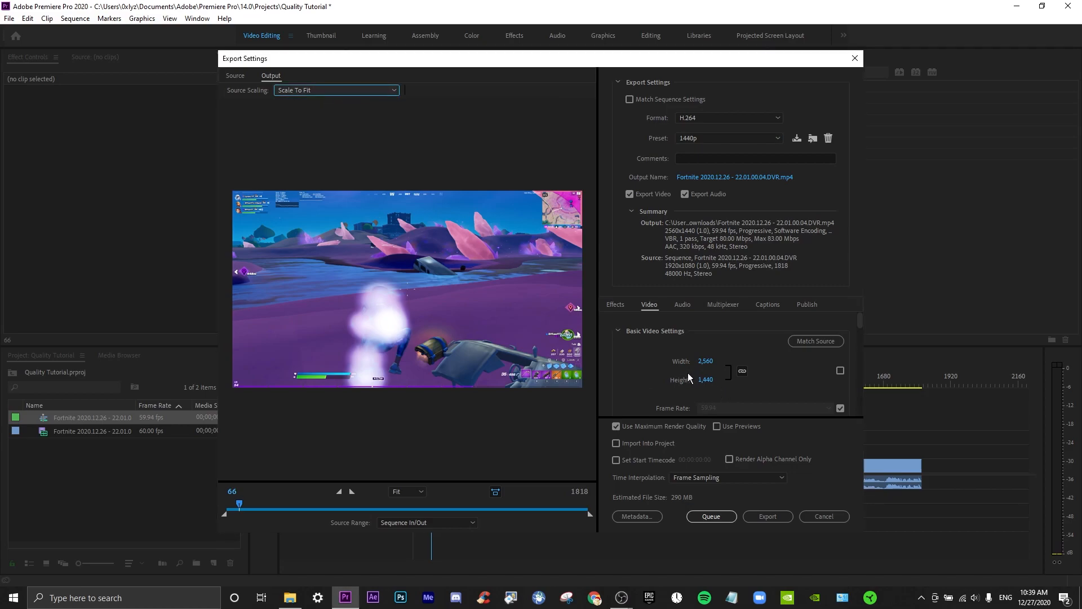
click(336, 90)
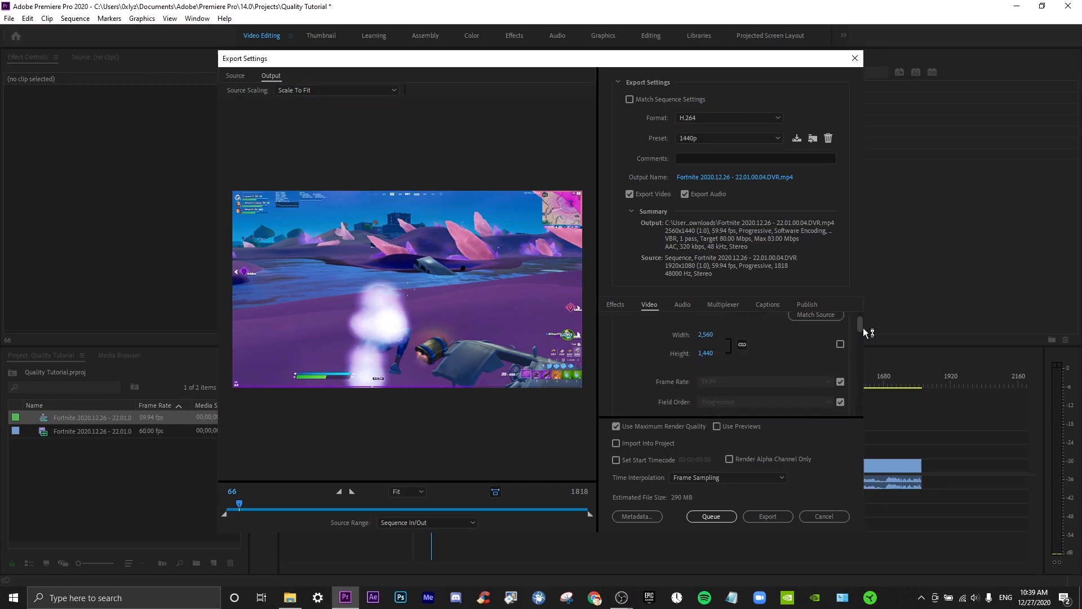
scroll(down, 3)
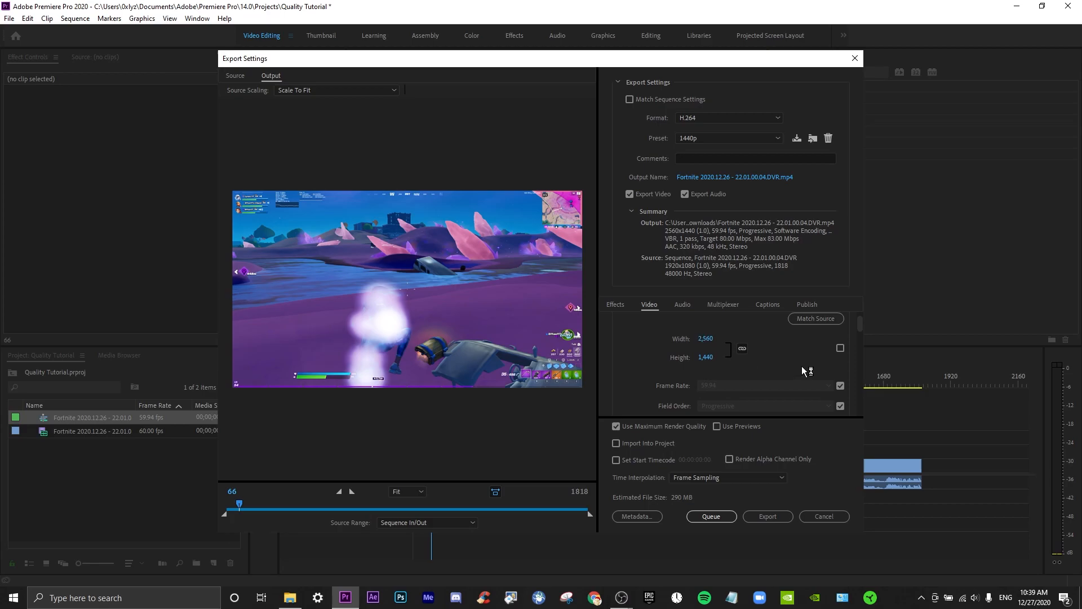
scroll(down, 3)
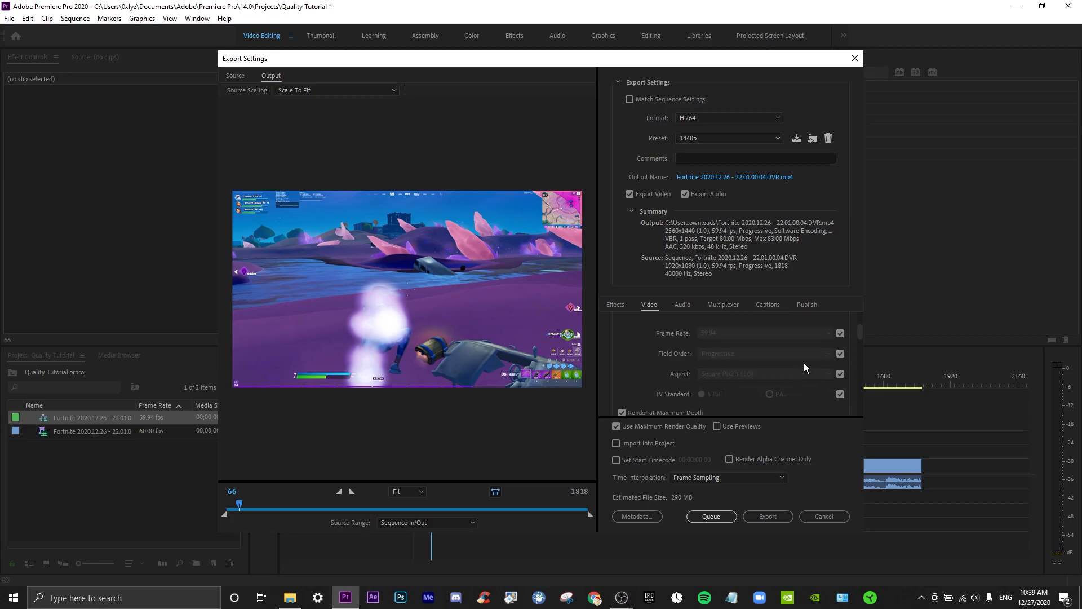
scroll(down, 3)
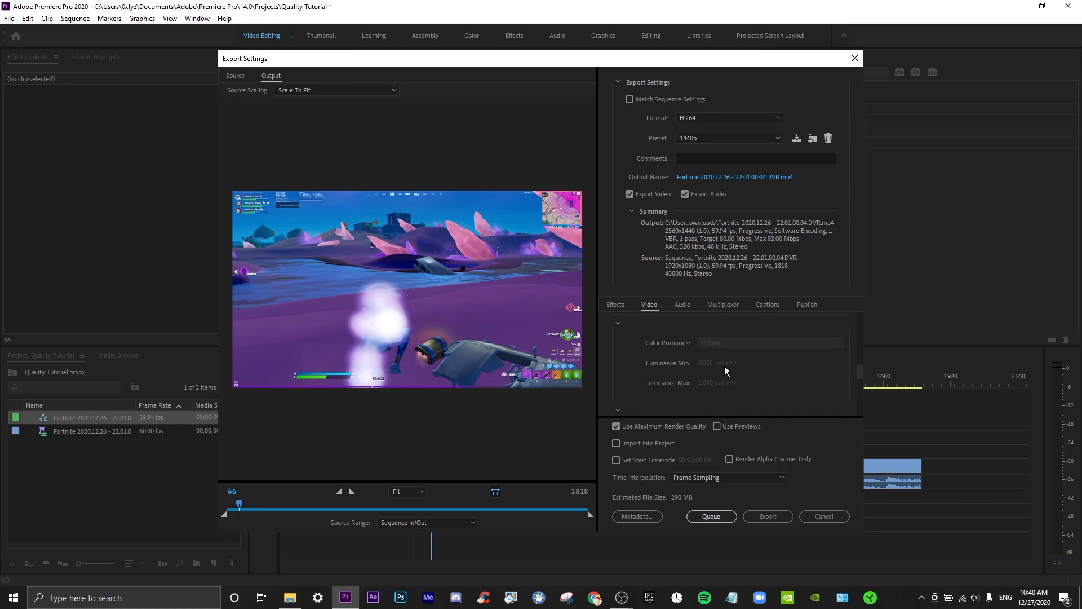
scroll(down, 3)
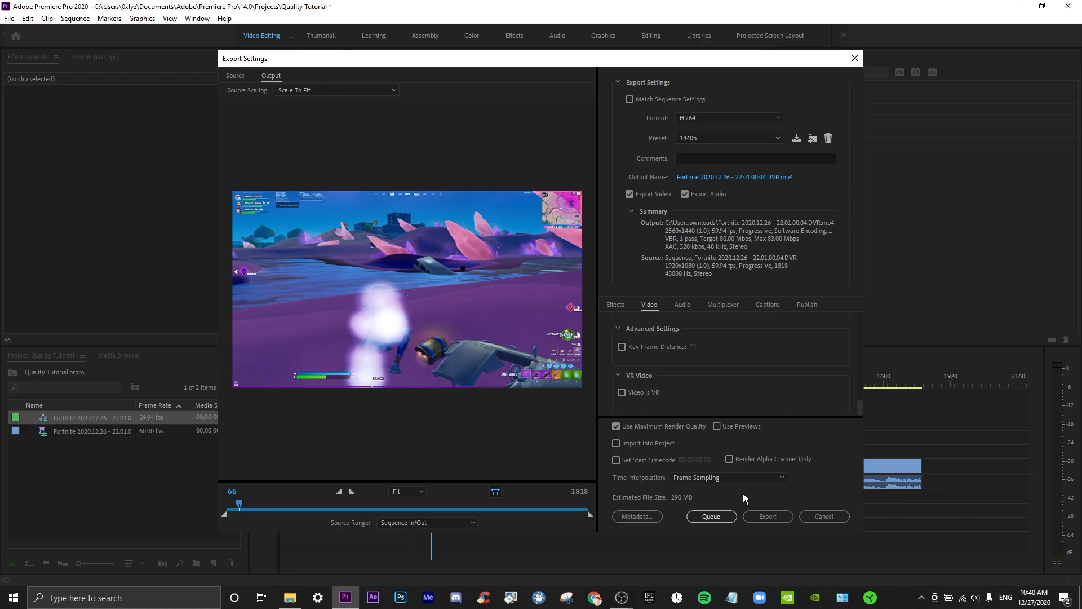
- Review the audio export settings, keeping AAC at 320 kbps bitrate
click(681, 304)
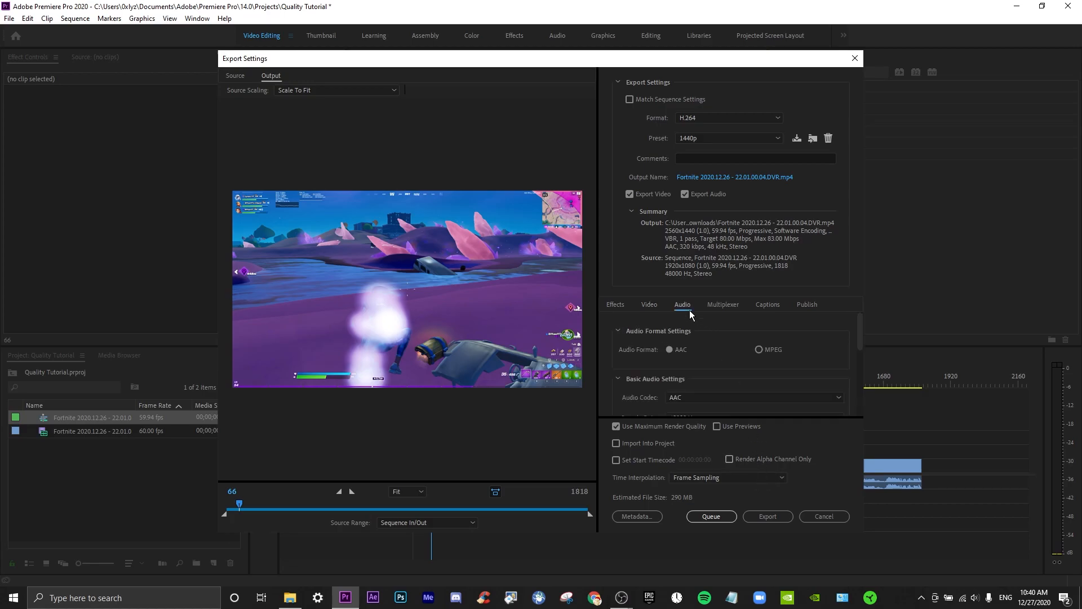
scroll(down, 3)
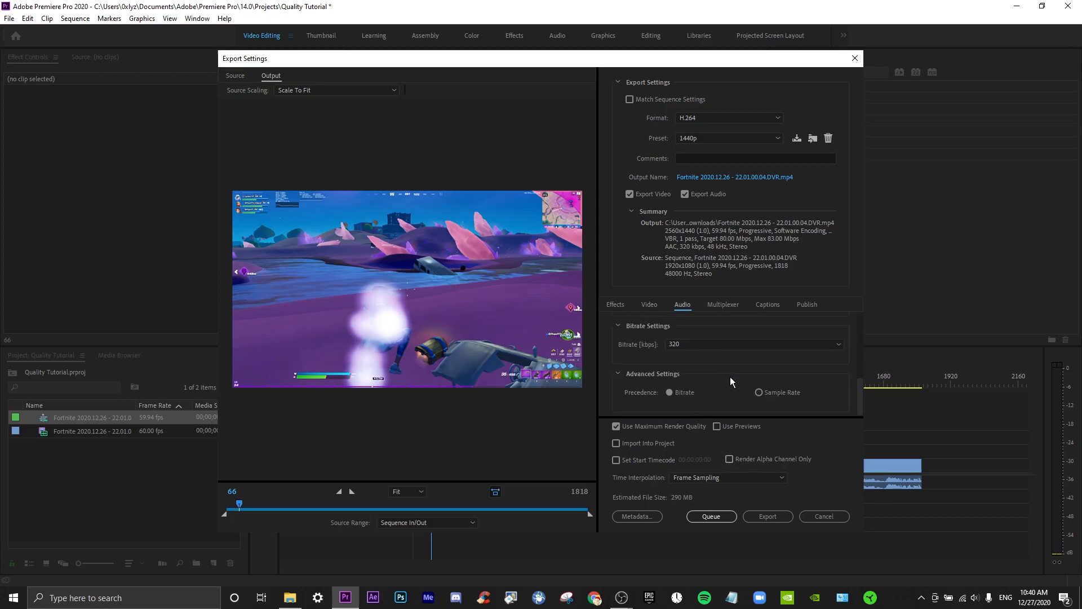
click(755, 344)
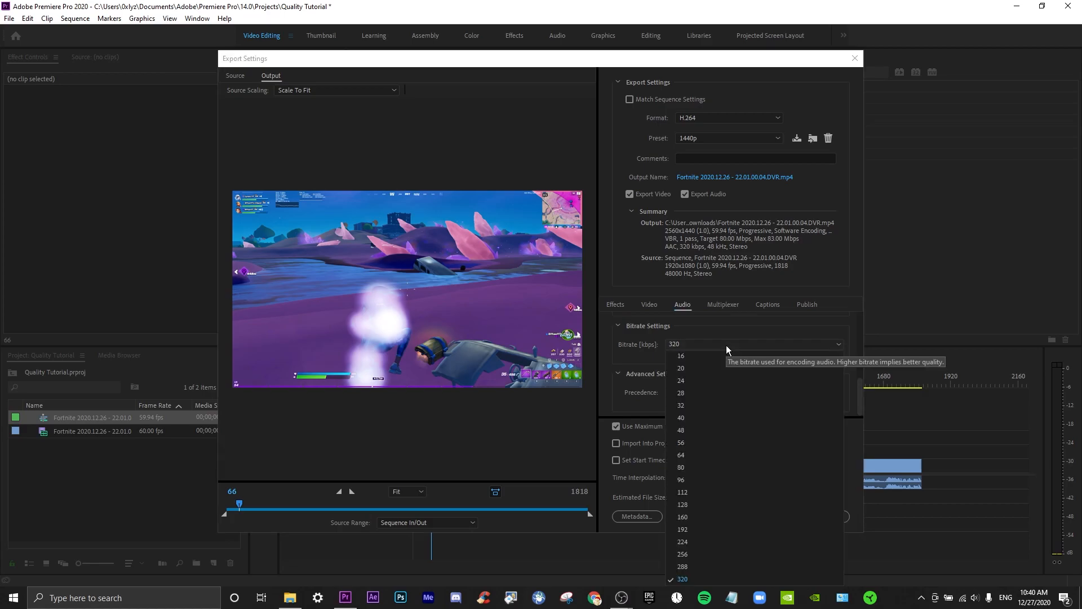
click(682, 578)
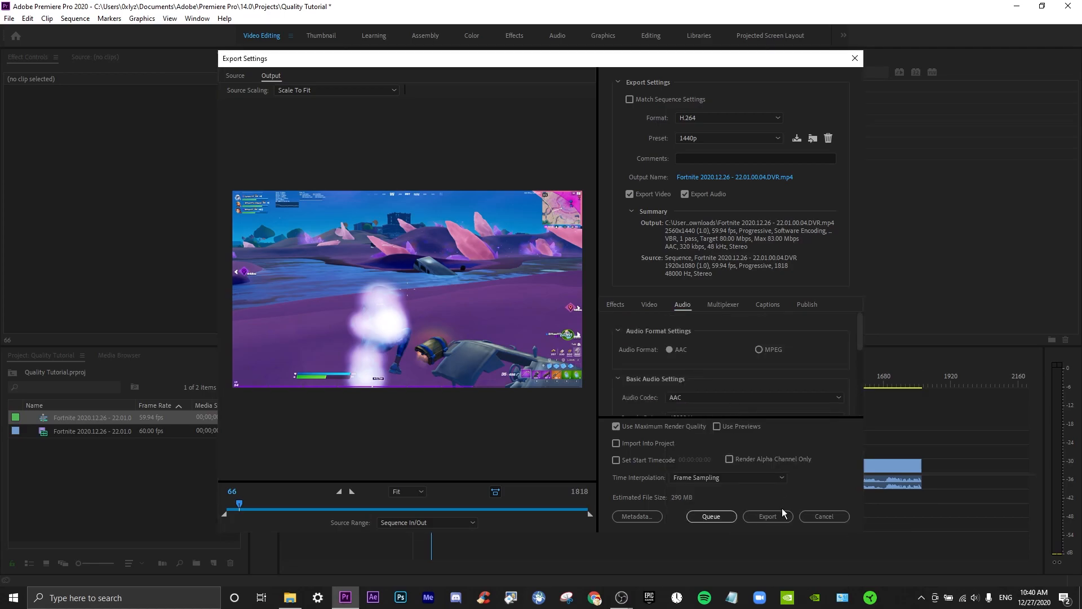
mouse_move(849, 477)
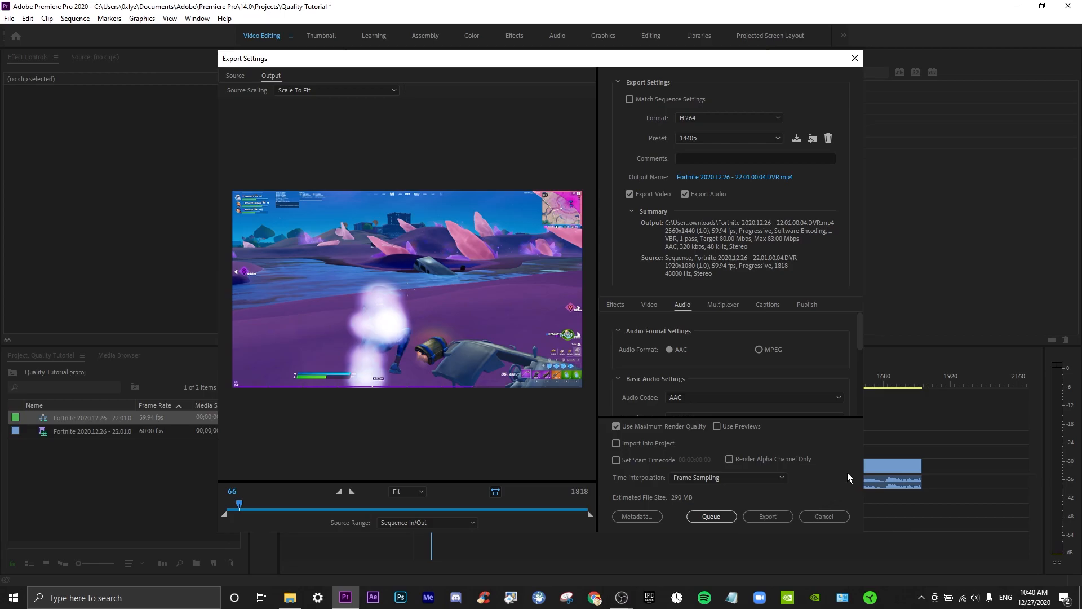
mouse_move(777, 338)
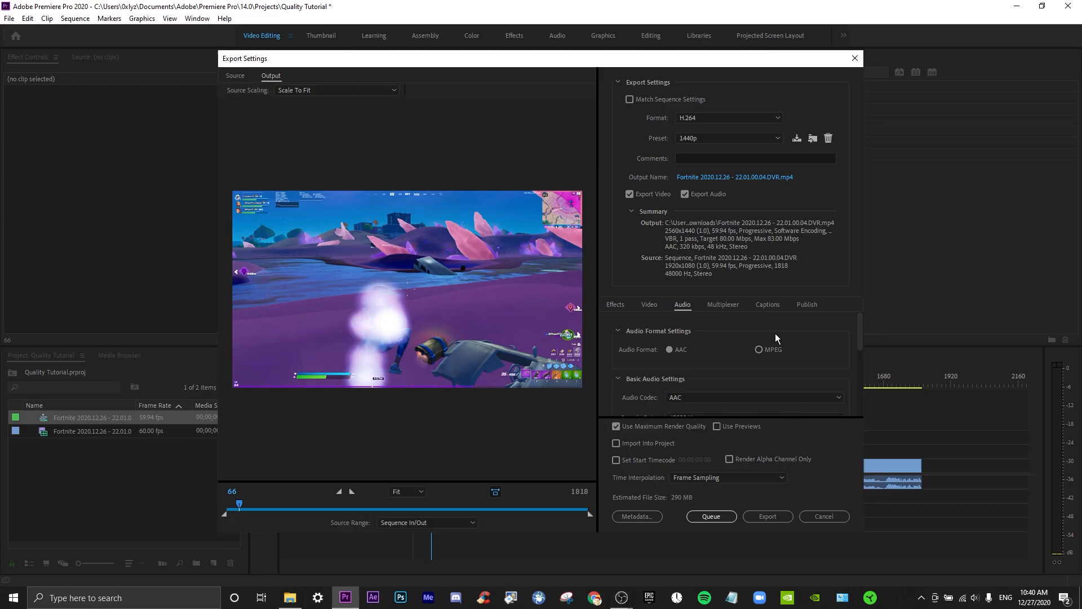
- Reapply the 1440p preset and cancel the export dialog without exporting
scroll(down, 3)
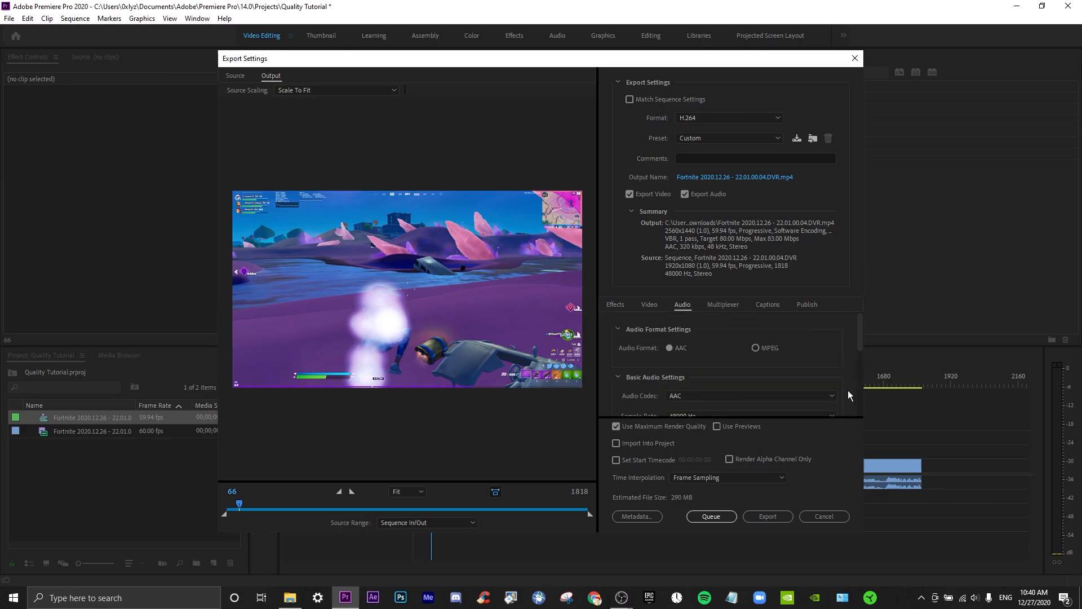
click(729, 137)
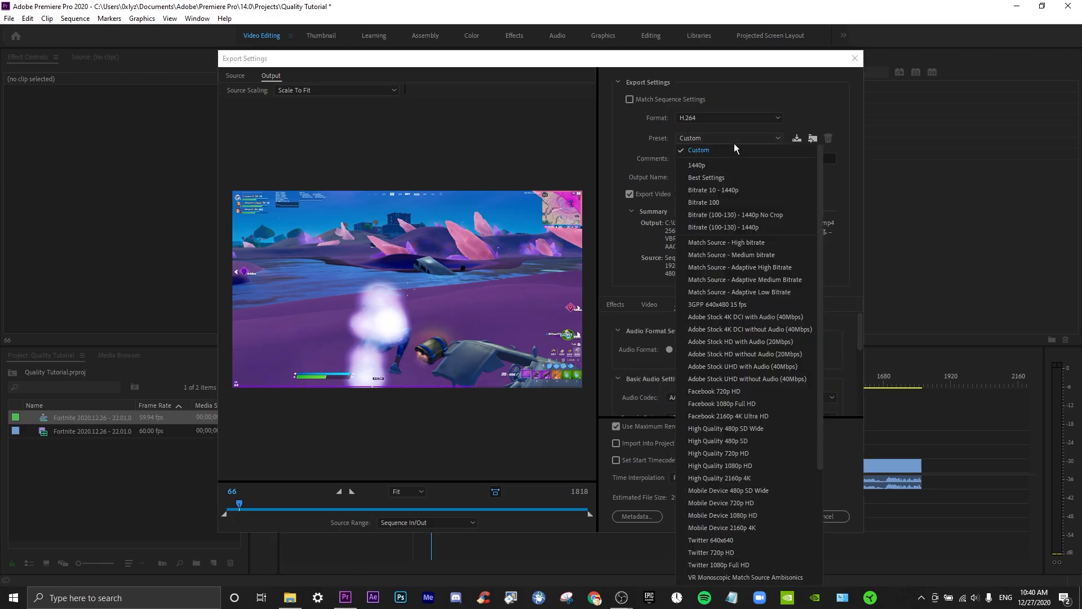
click(696, 165)
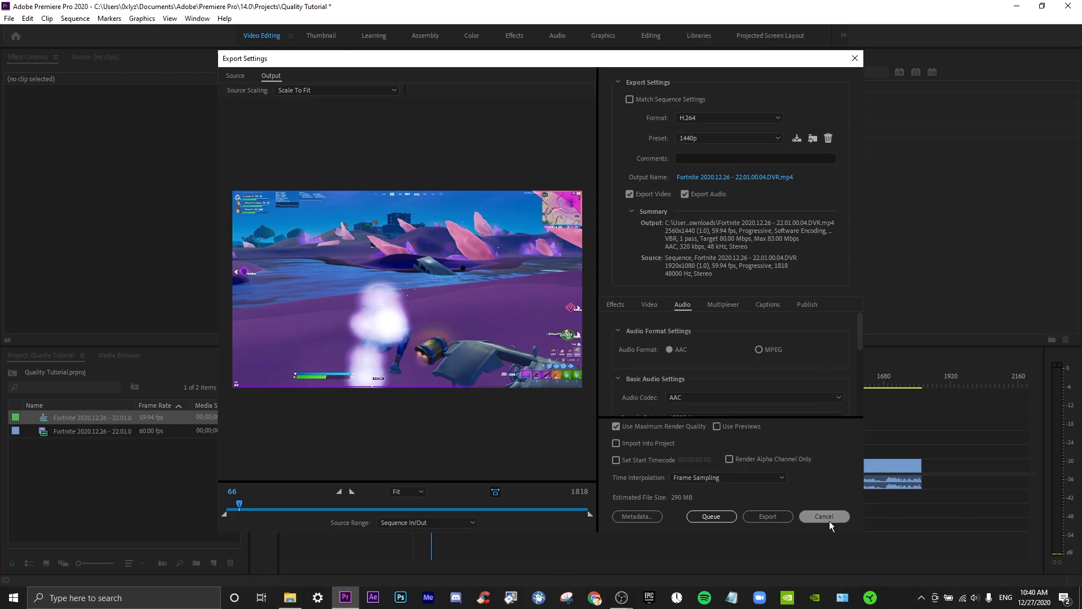
click(823, 516)
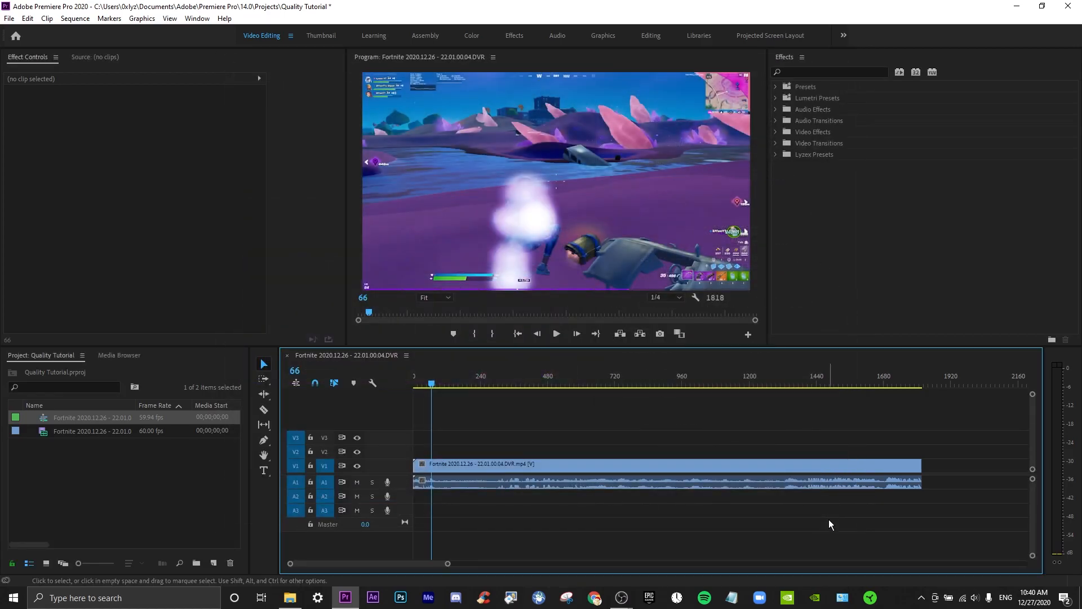